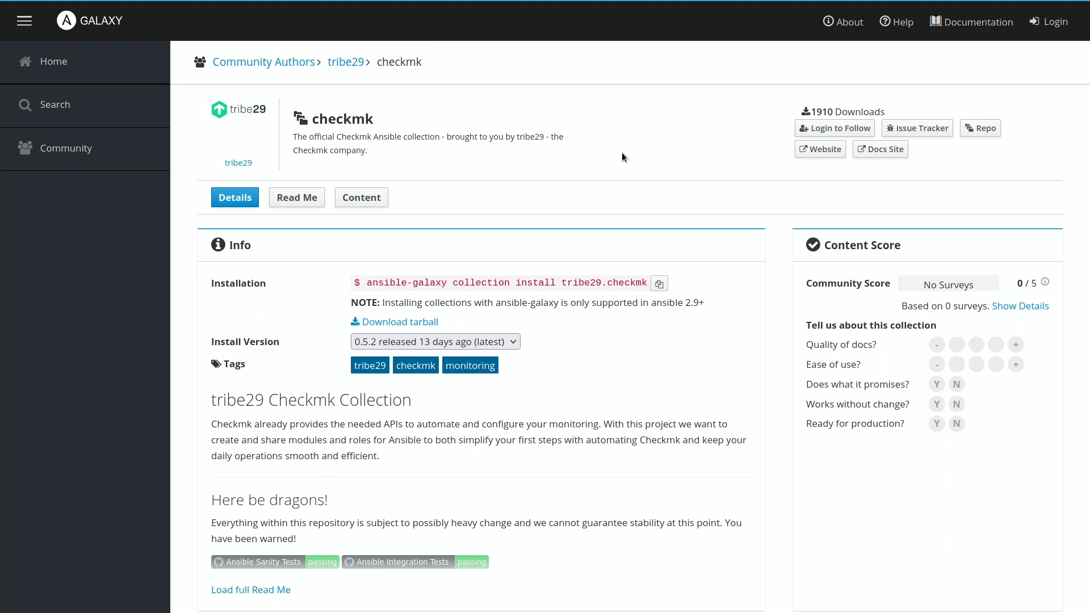
Scroll through the README of the ansible-collection-tribe29.checkmk GitHub repository
right_click(924, 123)
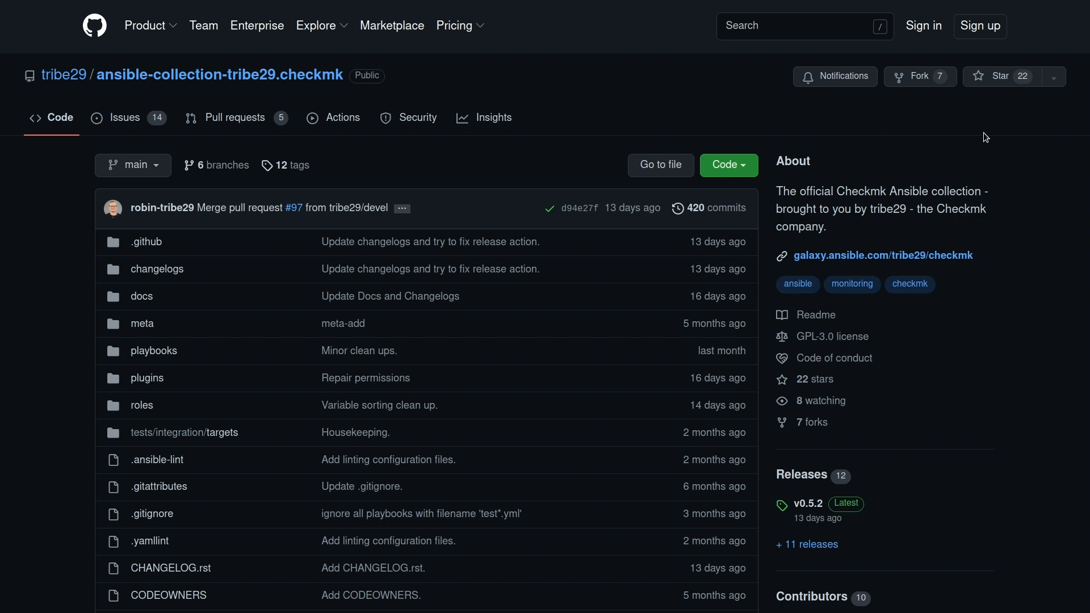
mouse_move(509, 77)
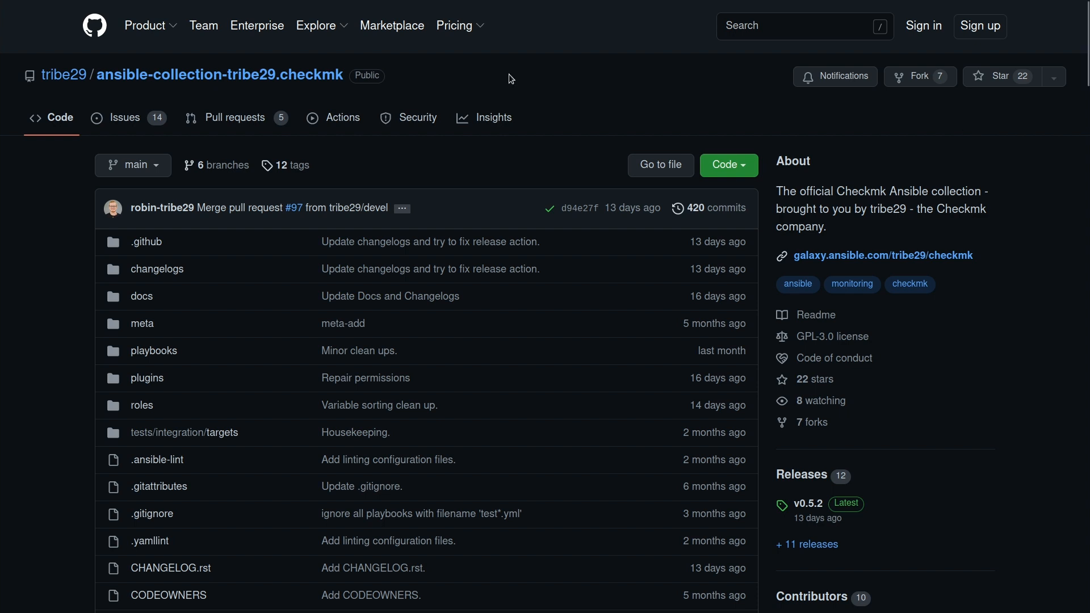
mouse_move(127, 117)
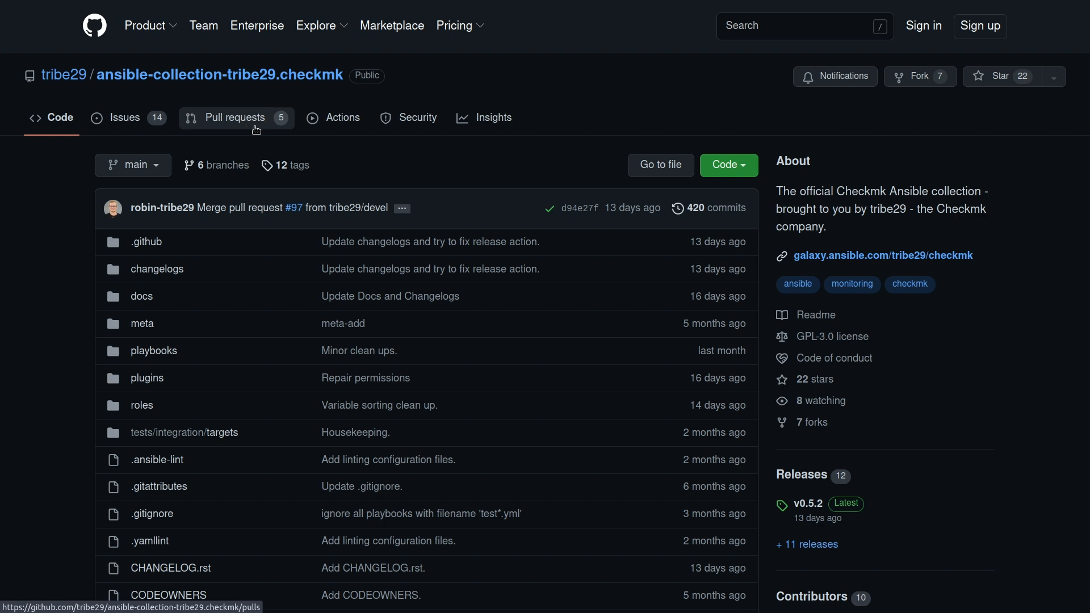
scroll("down", 3)
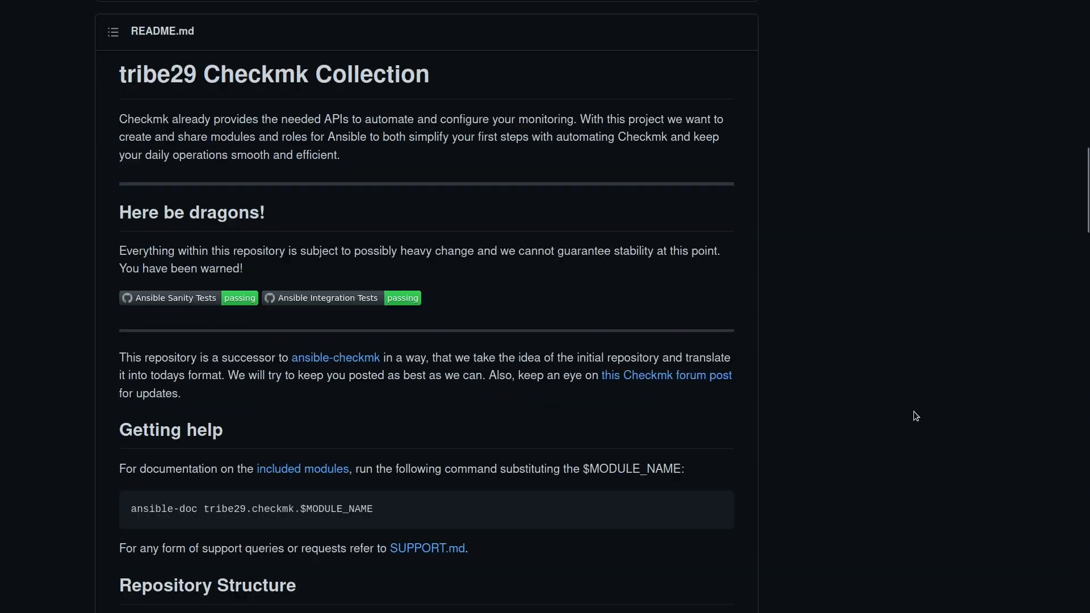
scroll("down", 3)
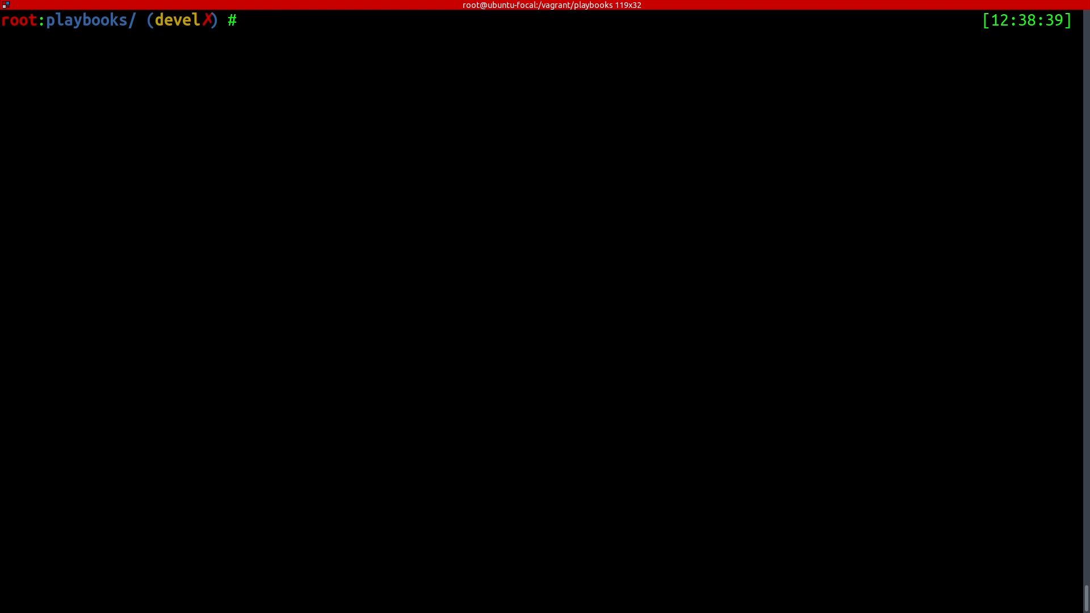
Install tribe29.checkmk 0.5.2 with 'ansible-galaxy collection install tribe29.checkmk', then start an ansible-playbook command
type("ansible-galaxy collec")
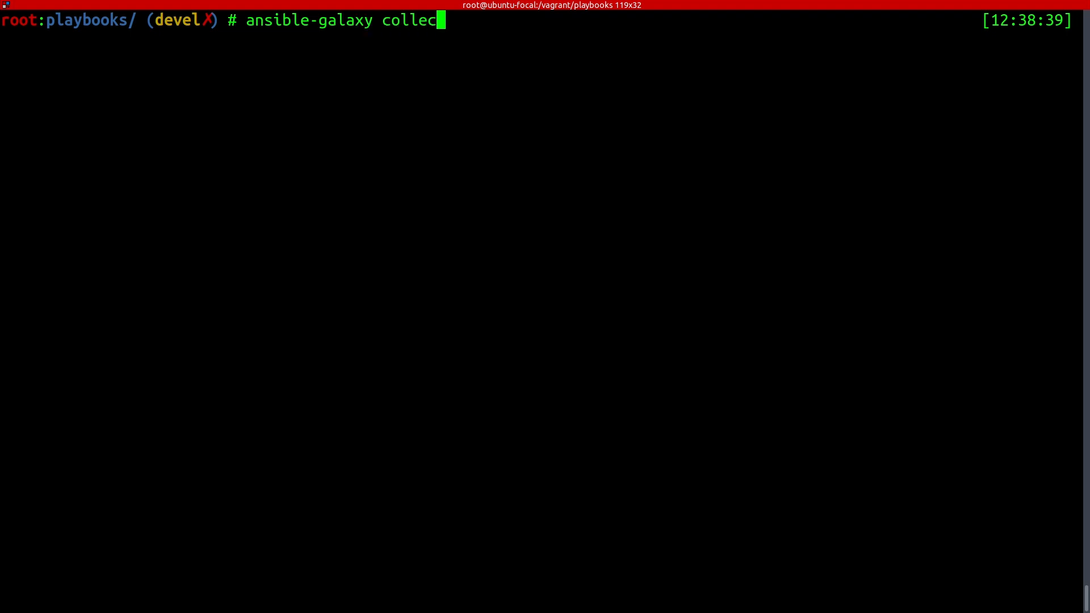
type("tion install")
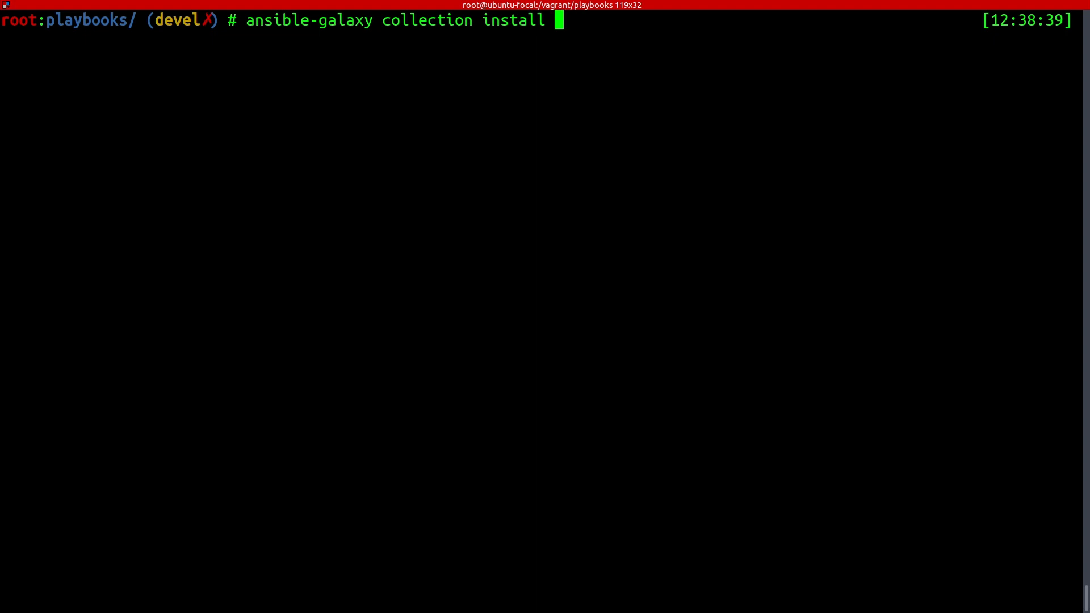
type("tribe29.che")
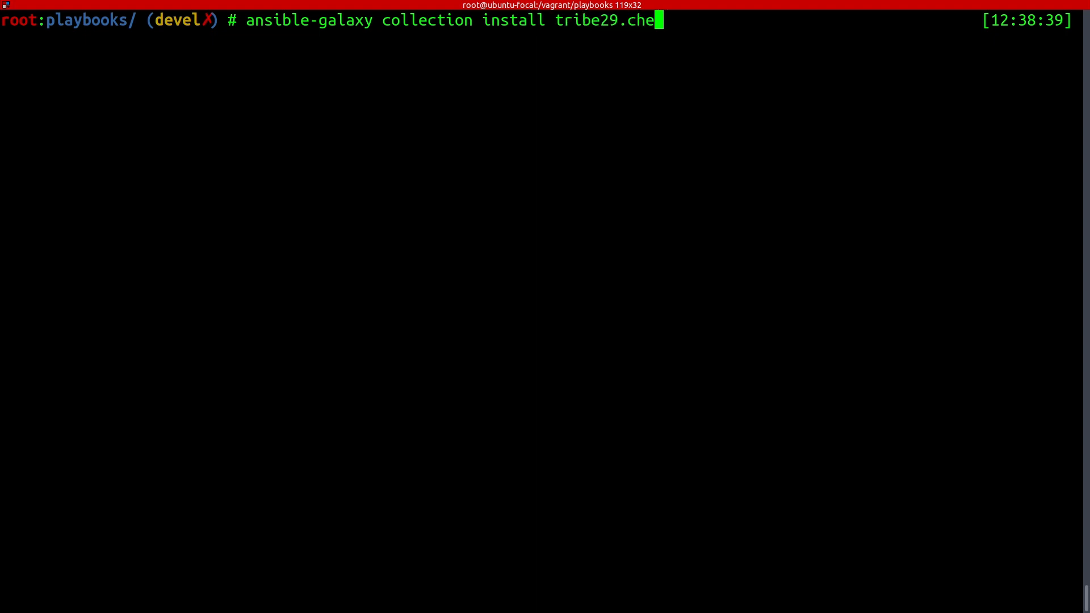
type("ckmk")
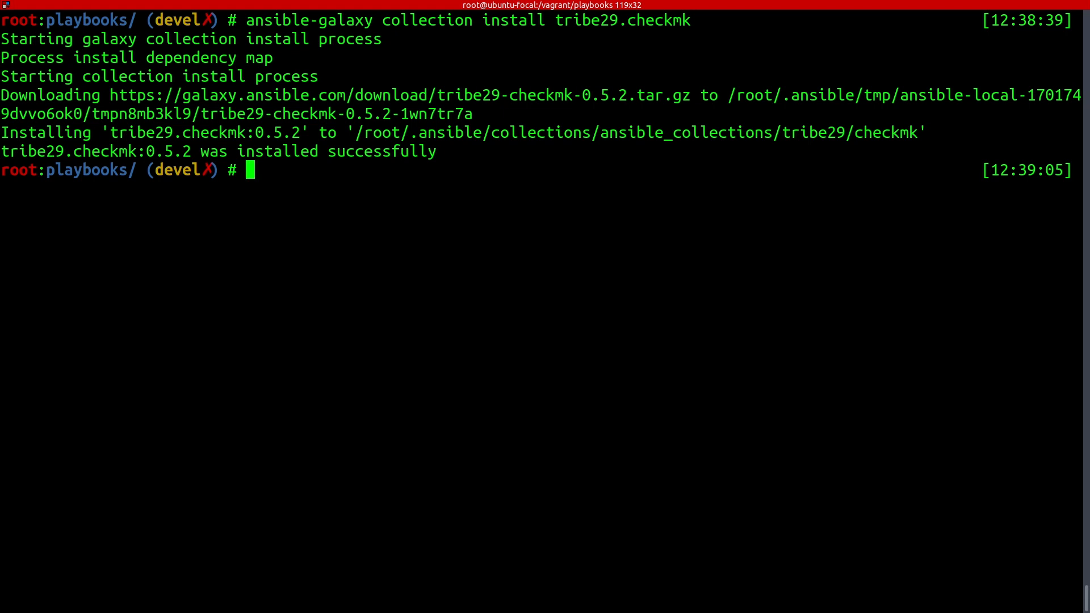
type("ansible-playbook")
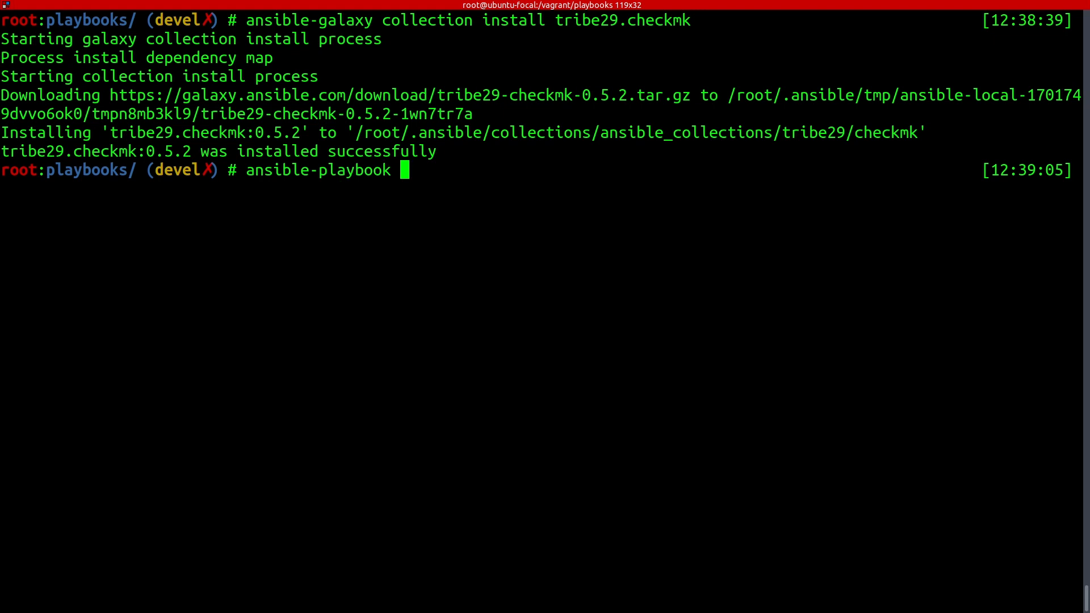
Run 'ansible-playbook -i hosts yt.yml' through Checkmk server and agent setup, resuming at the pause
type("-i hosts")
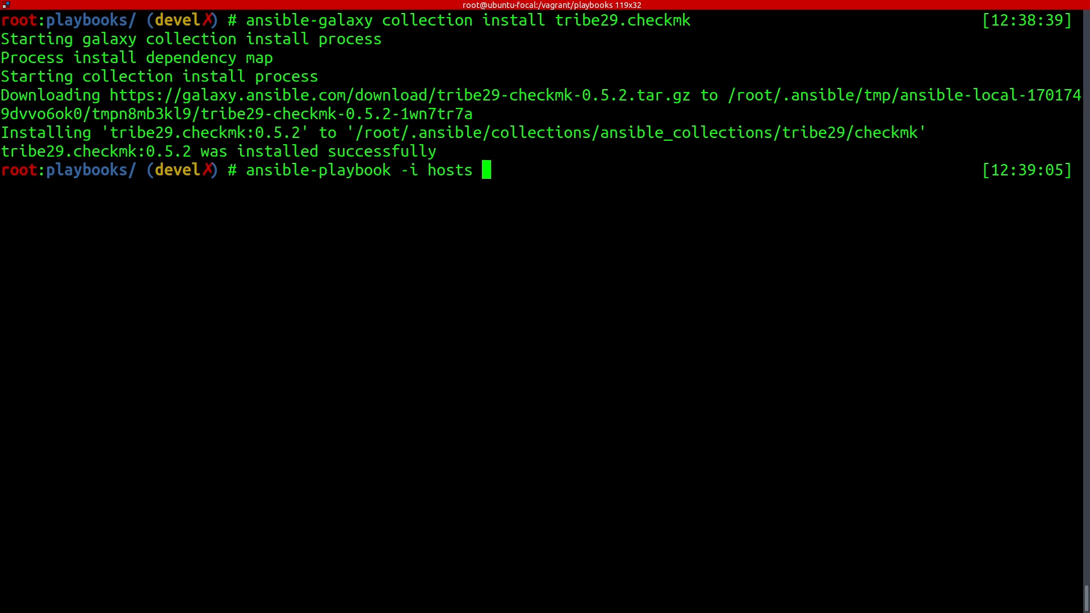
type("yt.yml")
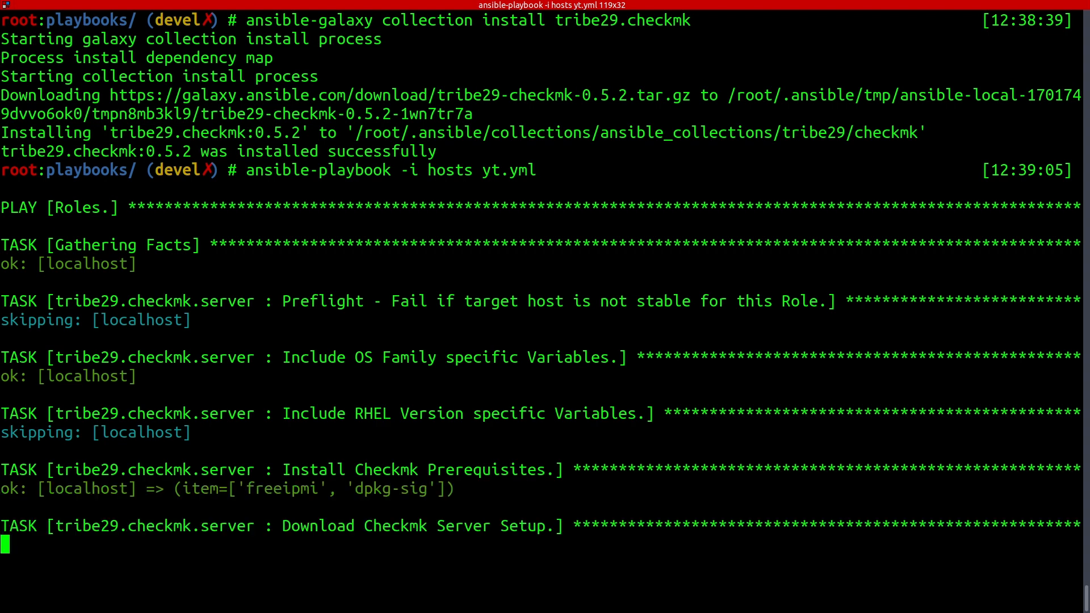
scroll("down", 3)
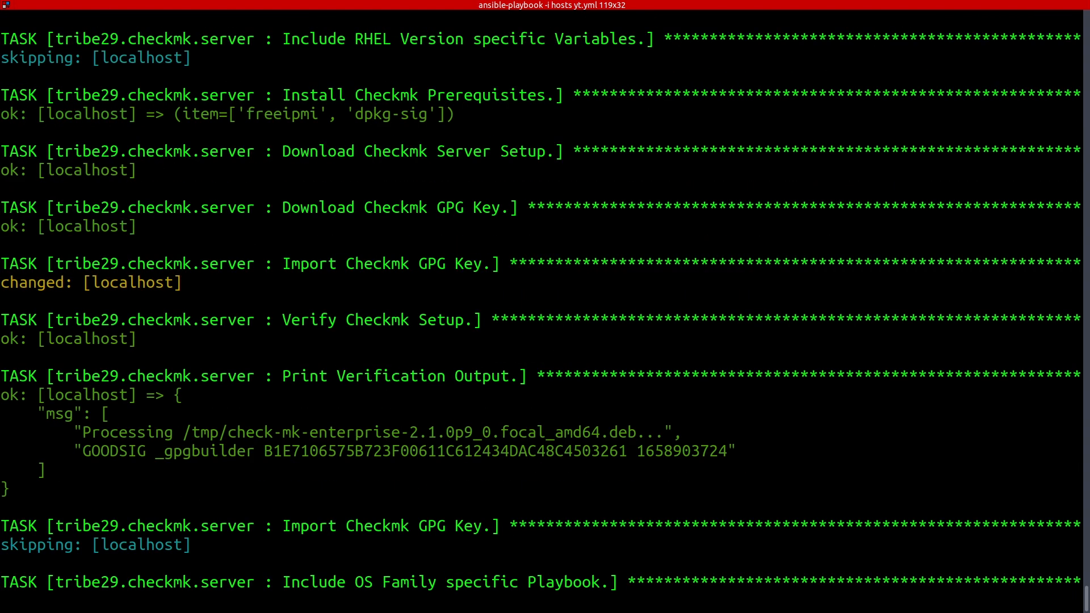
scroll("down", 3)
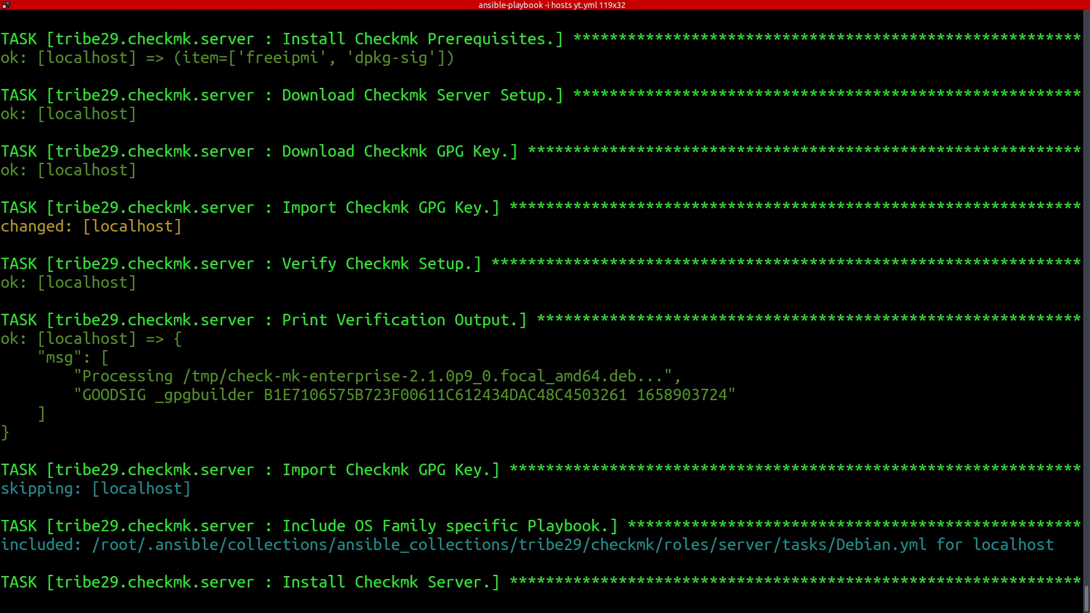
scroll("down", 3)
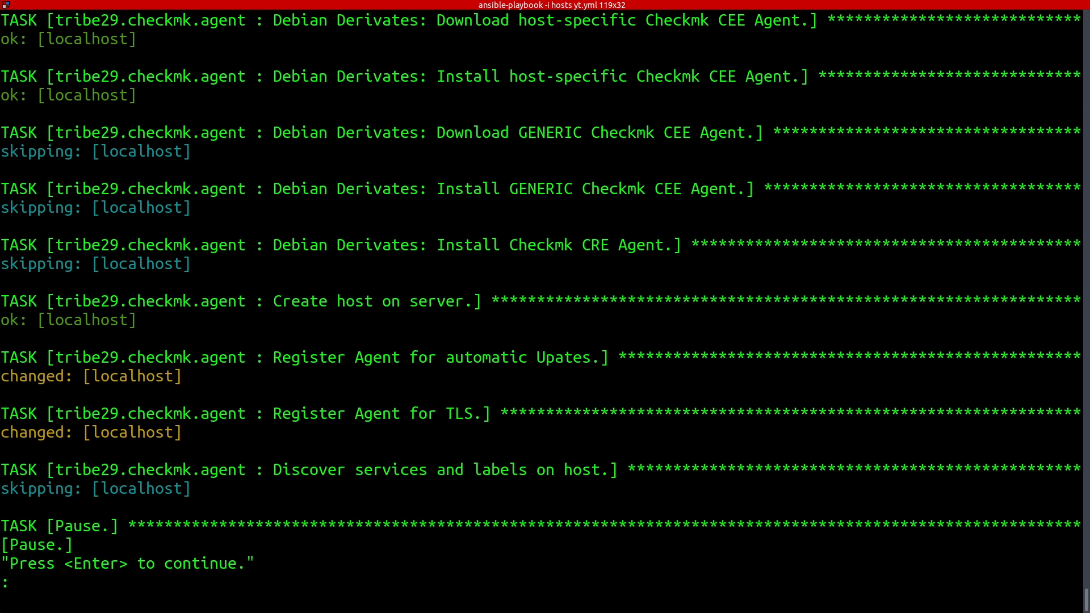
key("enter")
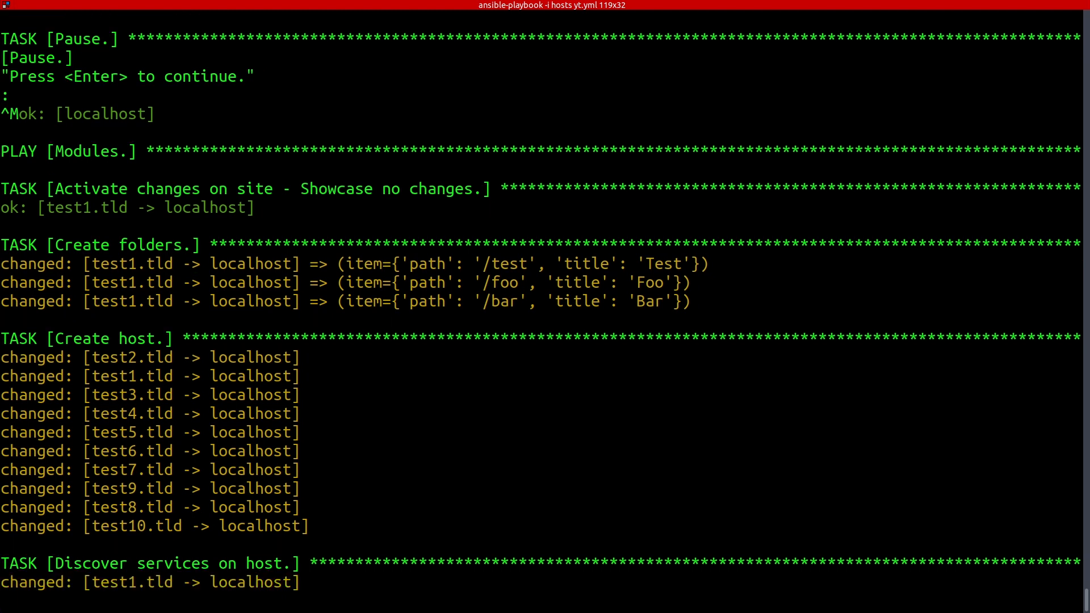
Follow the output as folders Test, Foo, Bar and hosts test1–test10 are created and discovered
scroll("down", 3)
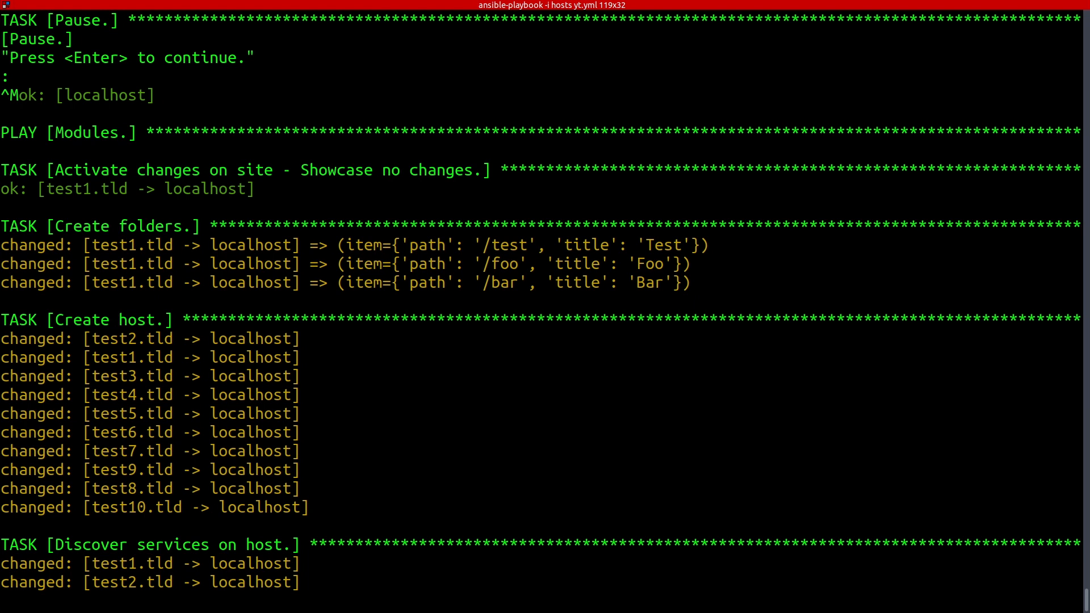
scroll("down", 3)
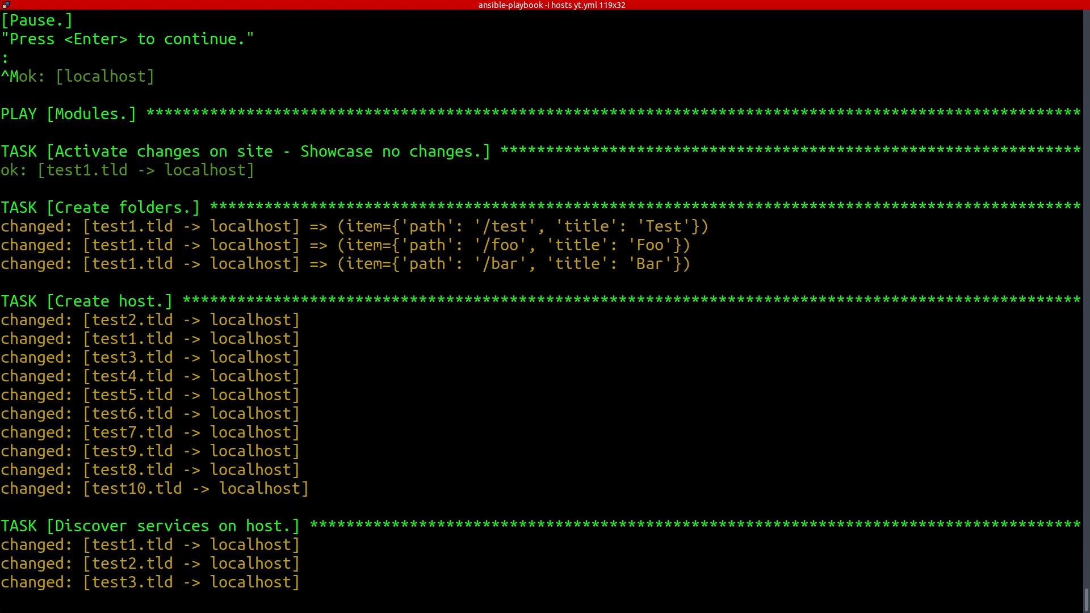
scroll("down", 3)
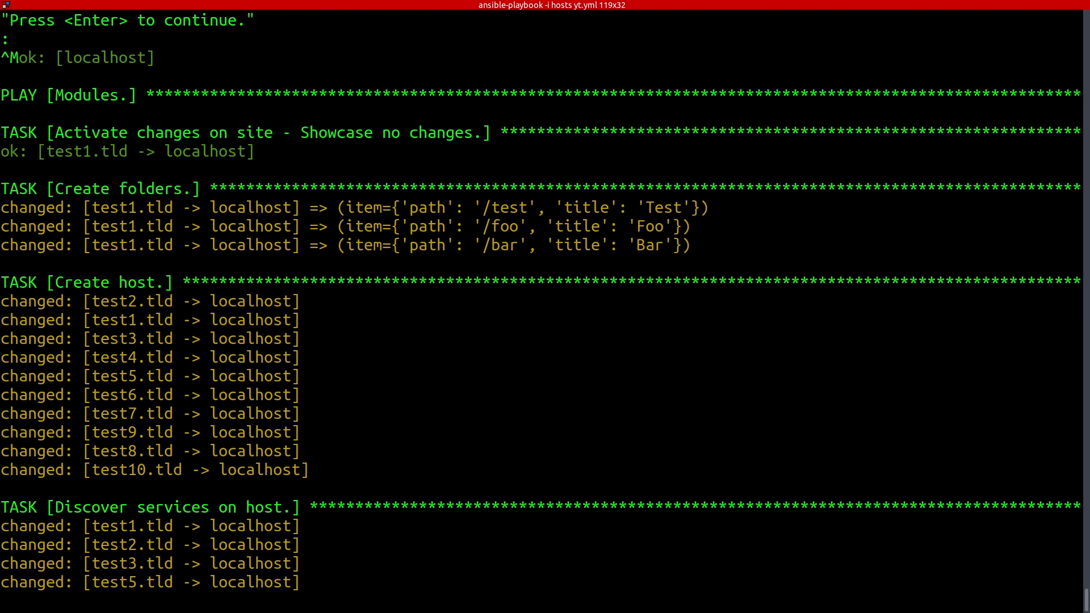
scroll("down", 3)
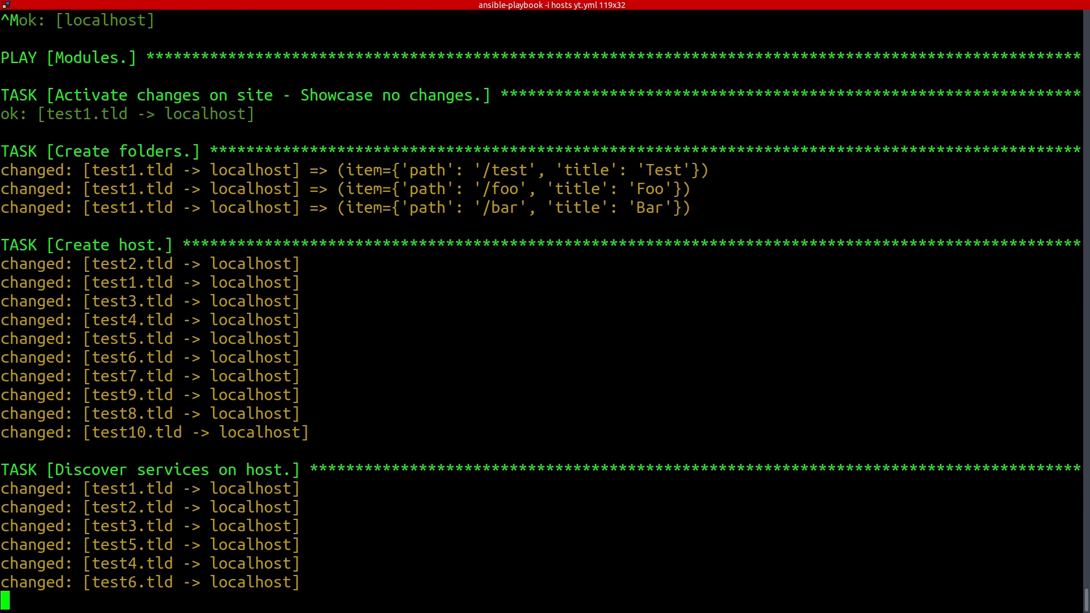
scroll("down", 3)
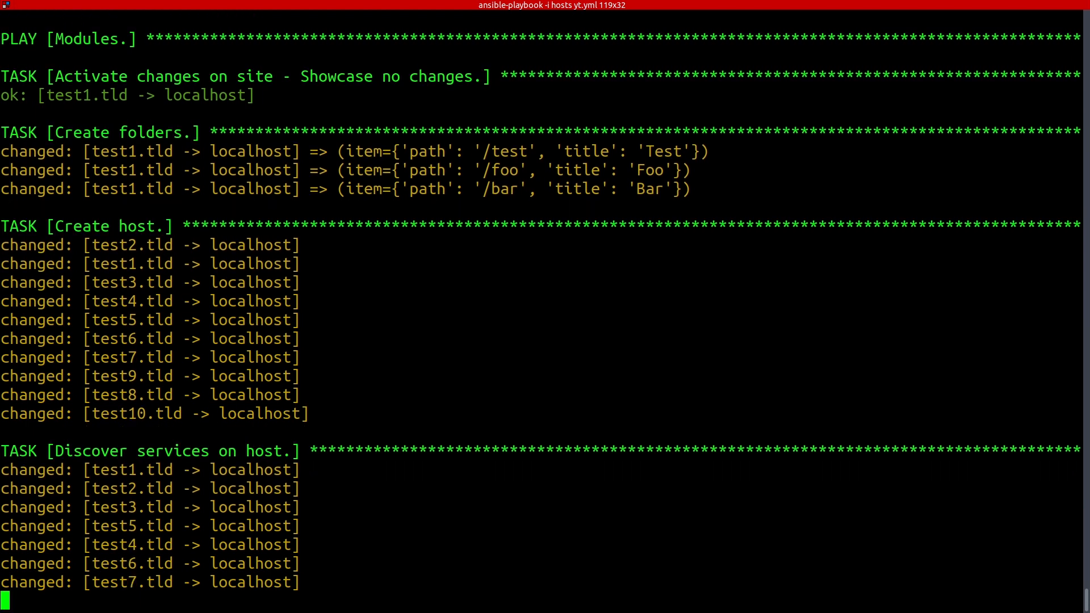
scroll("down", 3)
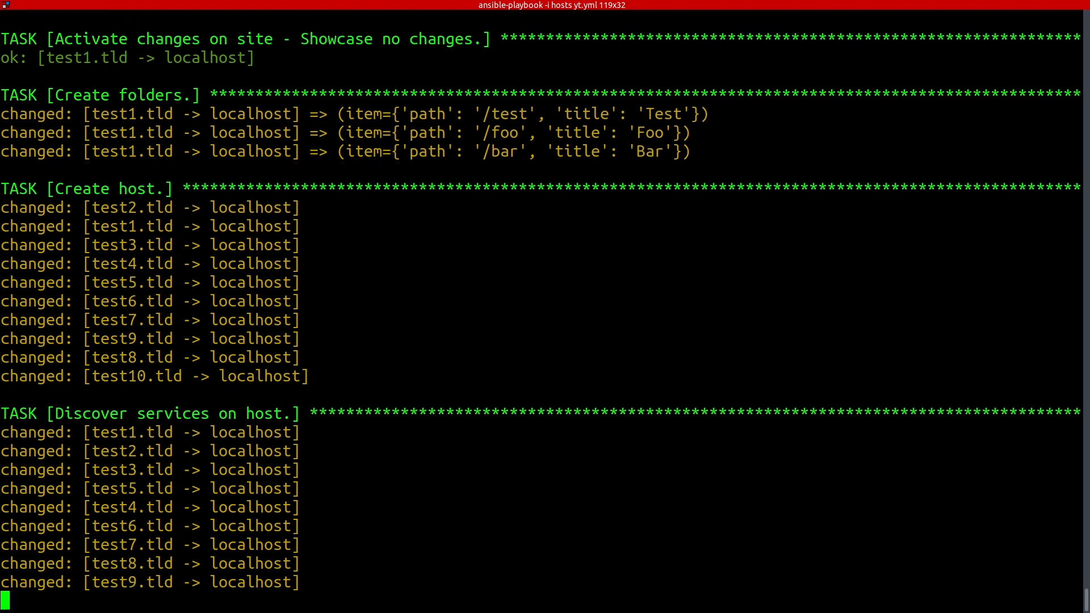
scroll("down", 3)
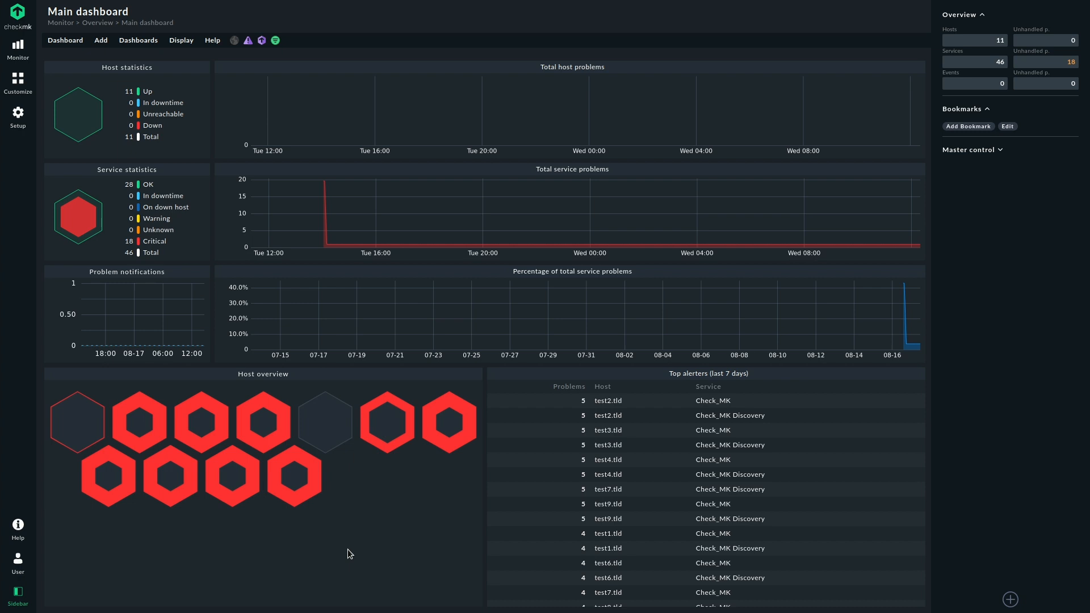
mouse_move(262, 409)
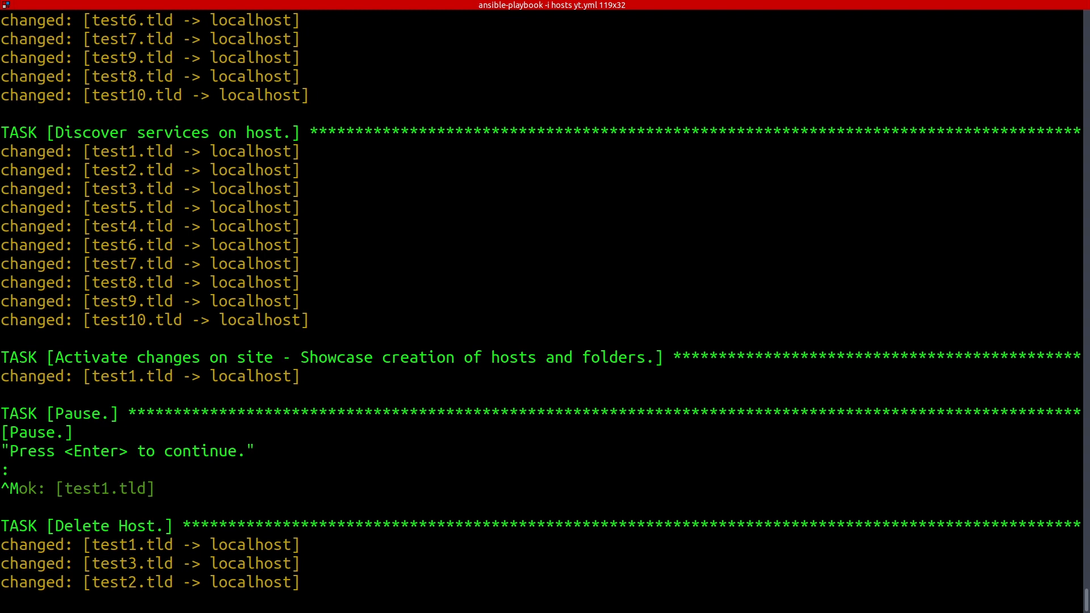
Scroll through the host and folder deletion tasks to a PLAY RECAP with zero failures
scroll("down", 3)
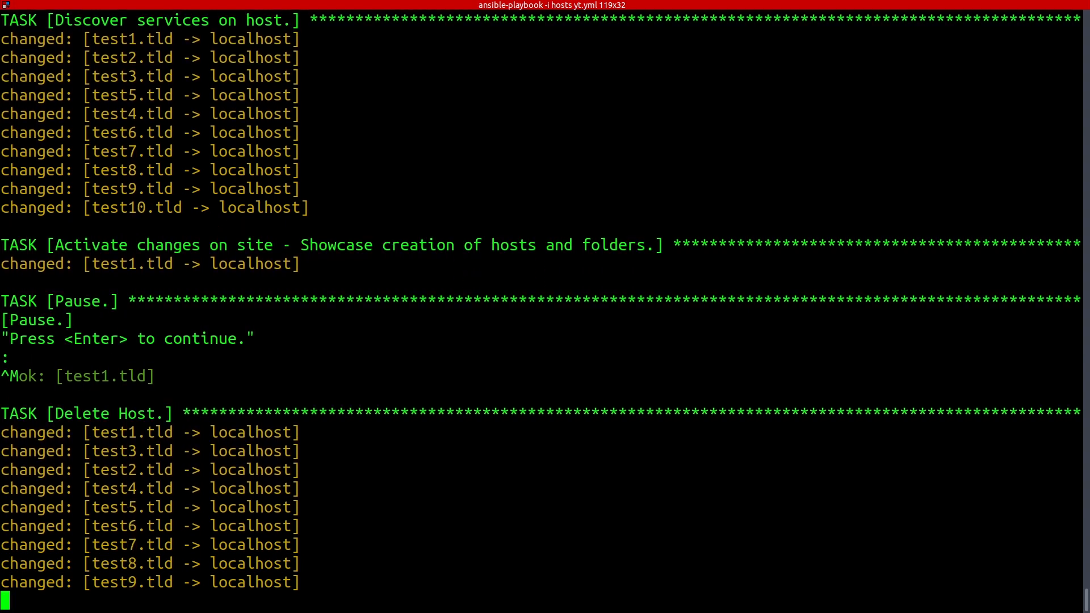
scroll("down", 3)
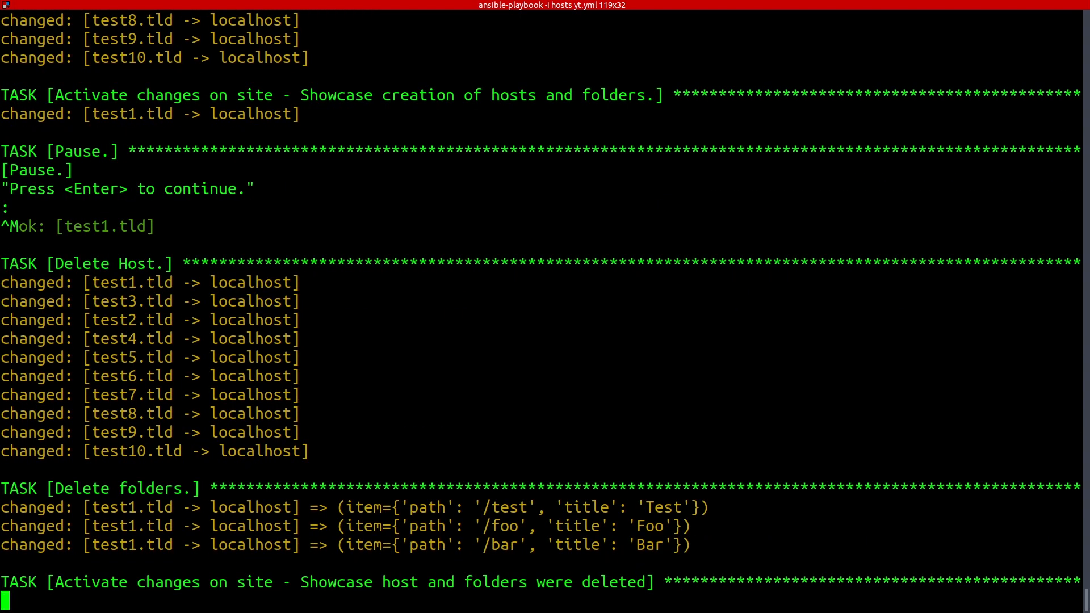
key("enter")
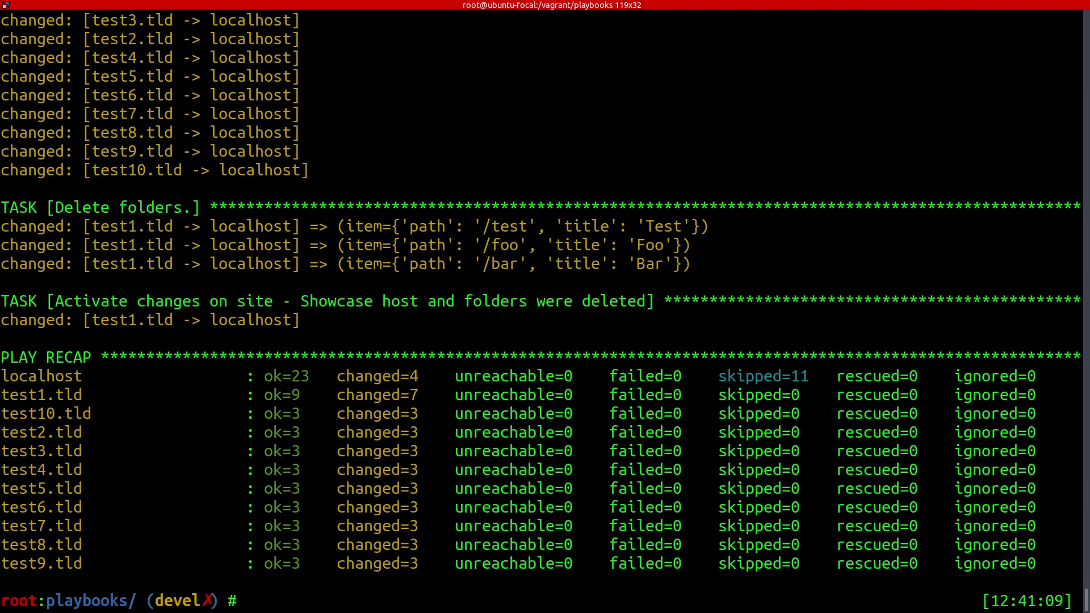